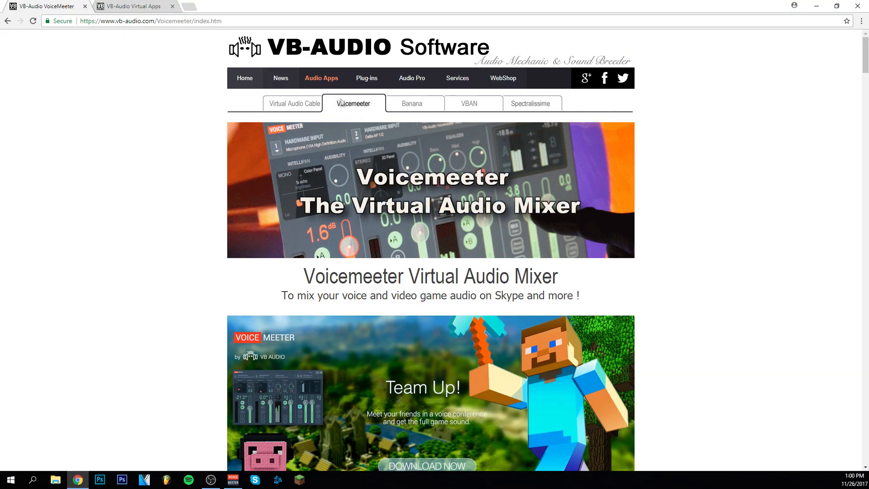
# Scroll the Voicemeeter page down to the Install section, then bring up the Virtual Audio Cable page.
pyautogui.scroll(-3)
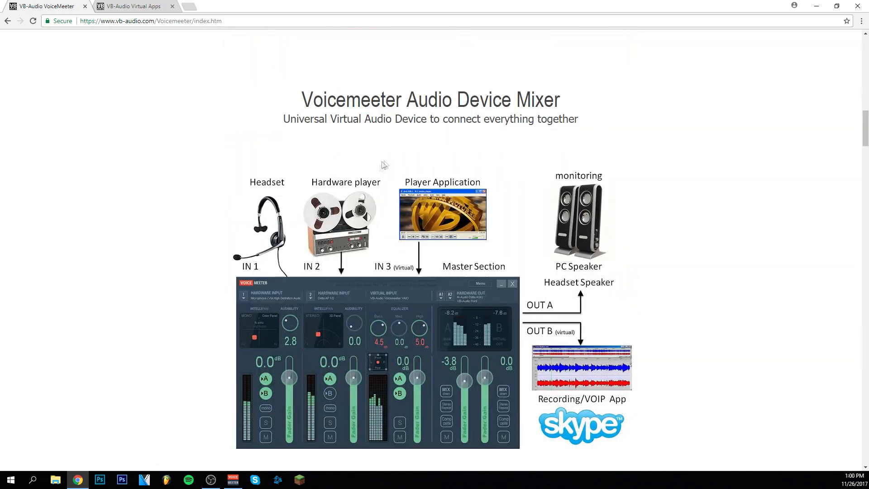
pyautogui.scroll(-3)
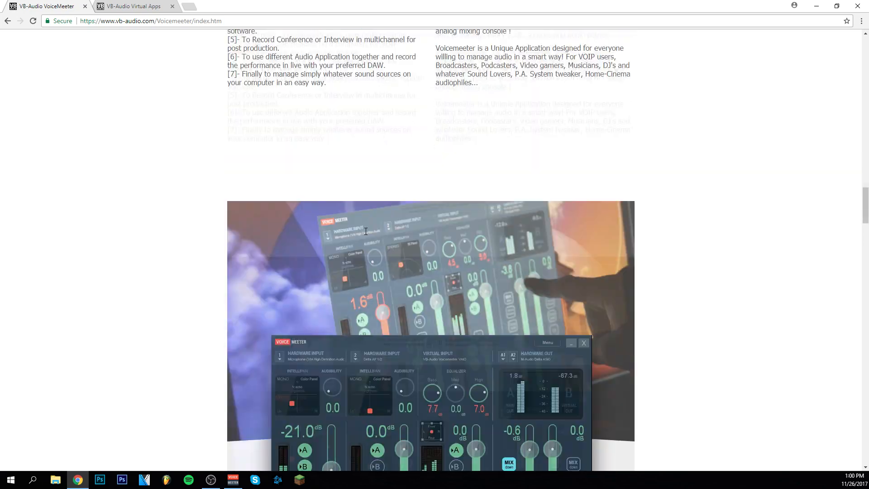
pyautogui.scroll(-3)
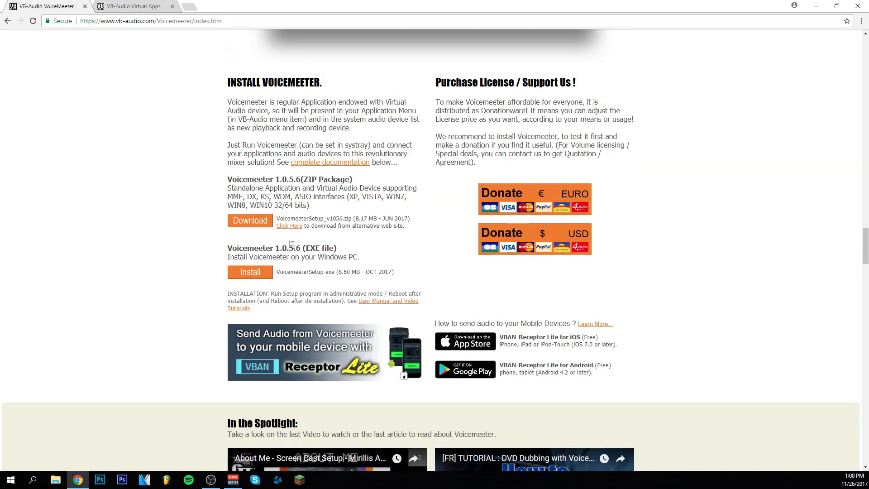
pyautogui.moveTo(292, 256)
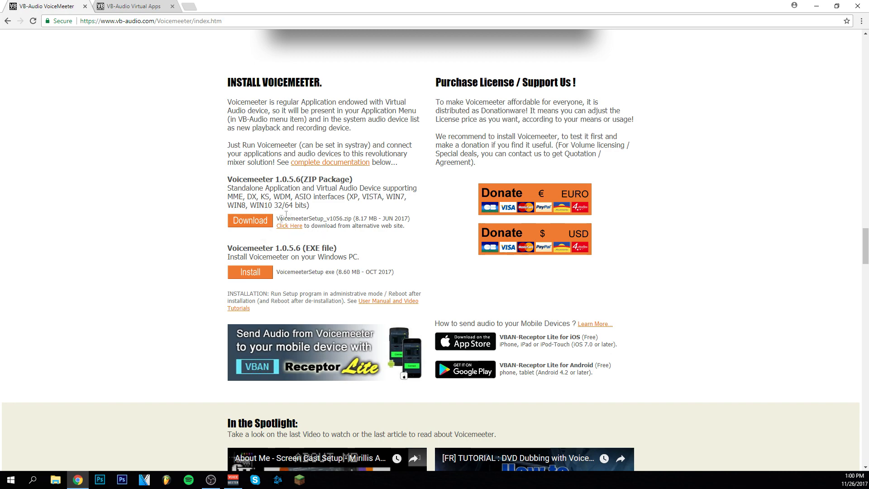
pyautogui.moveTo(411, 247)
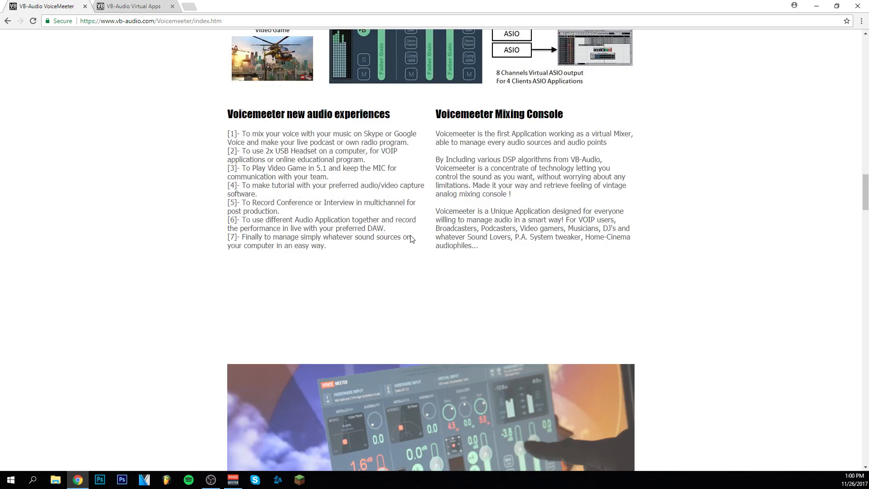
pyautogui.click(133, 6)
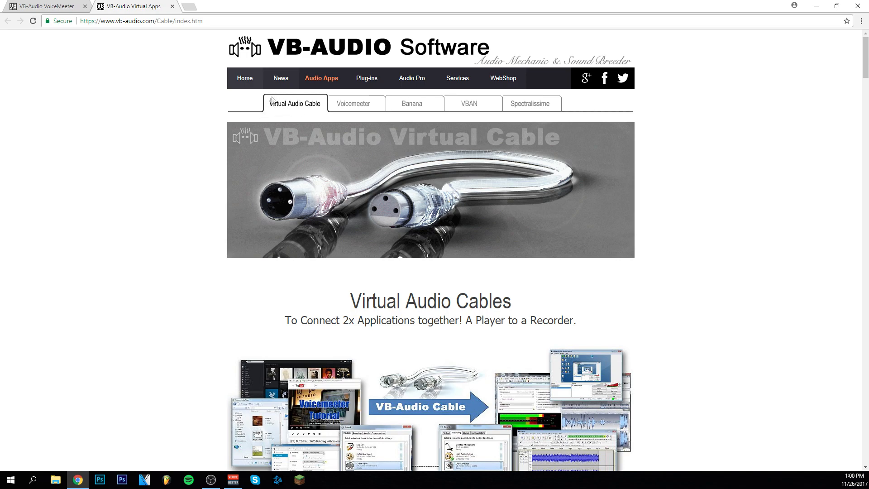
pyautogui.scroll(-3)
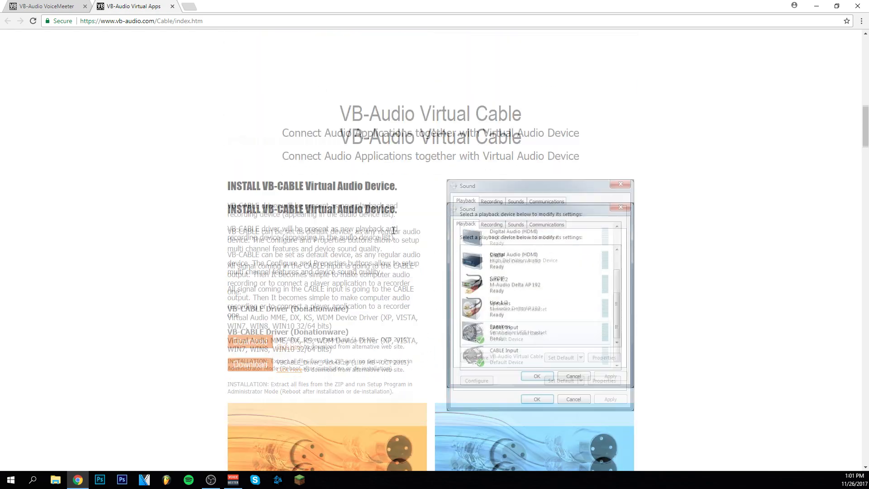
pyautogui.scroll(-3)
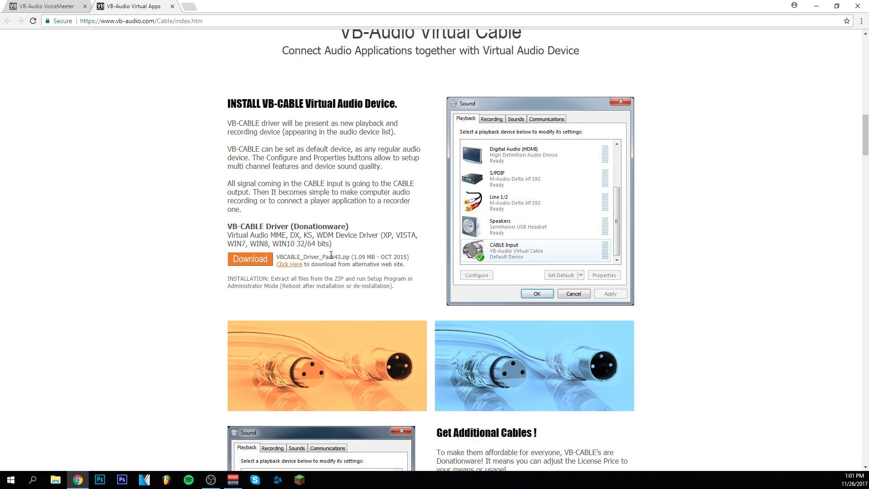
pyautogui.moveTo(270, 178)
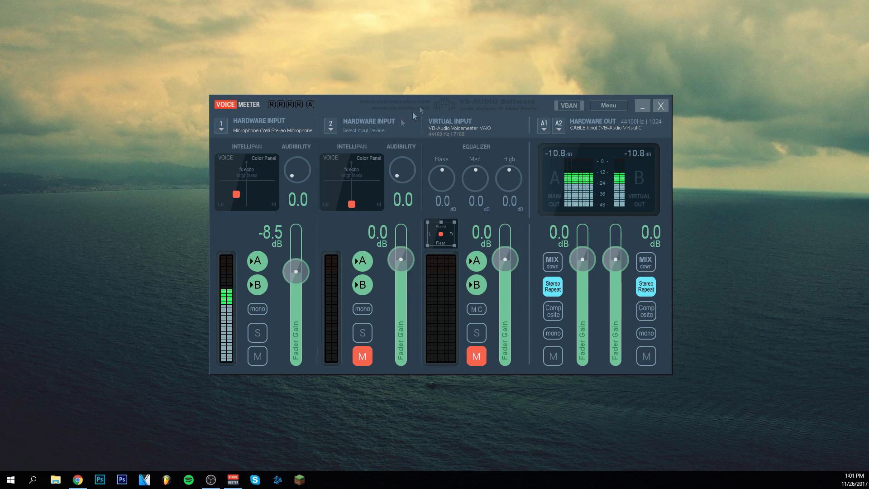
pyautogui.moveTo(227, 127)
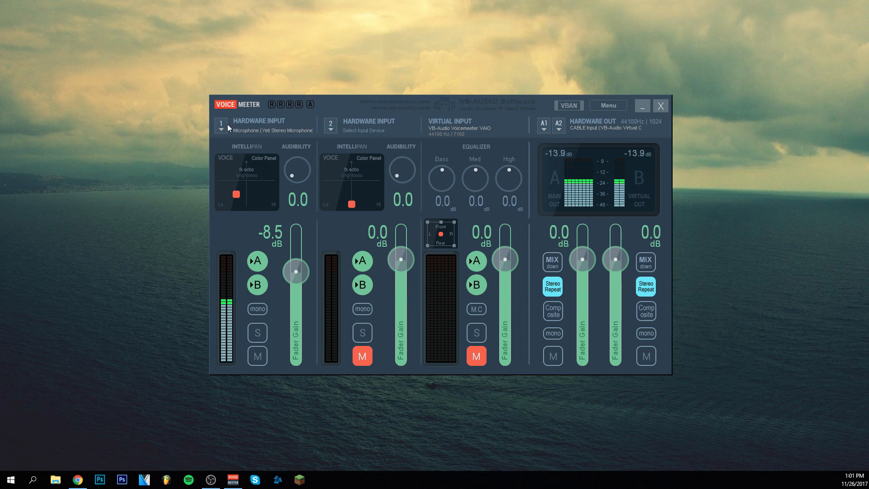
# Bring the Voicemeeter mixer forward with the Yeti Stereo Microphone on Hardware Input 1.
pyautogui.click(221, 126)
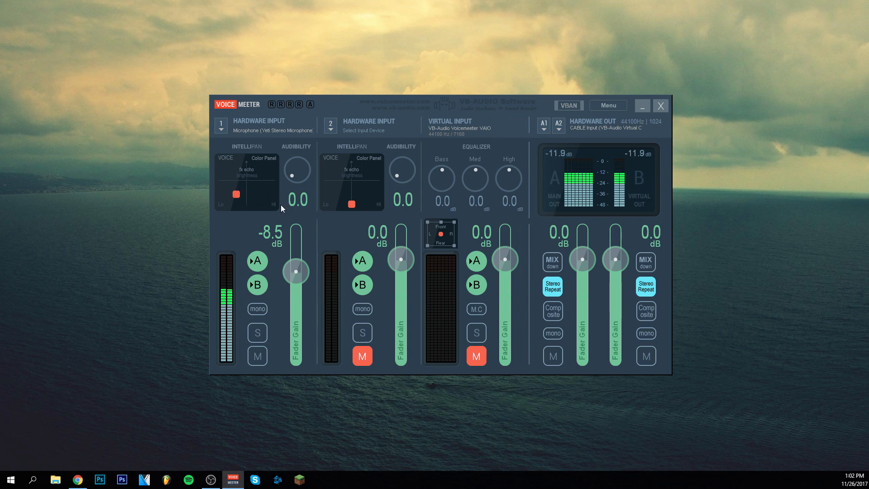
pyautogui.moveTo(269, 124)
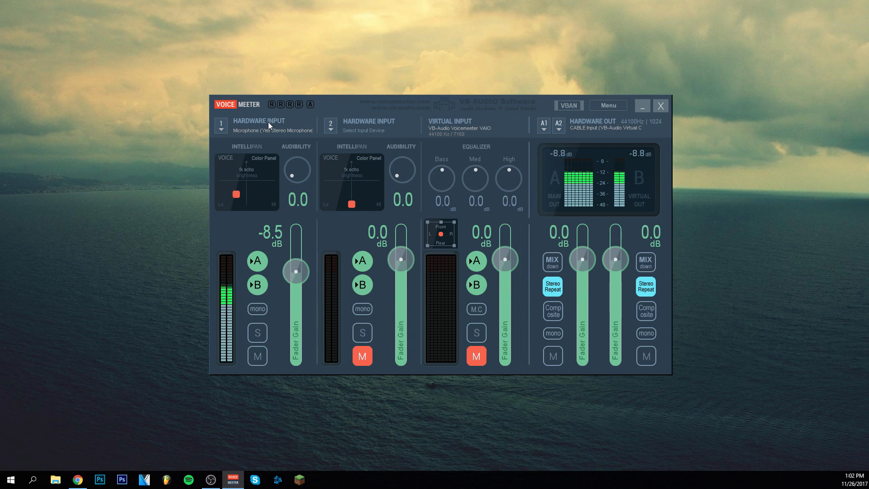
pyautogui.moveTo(312, 308)
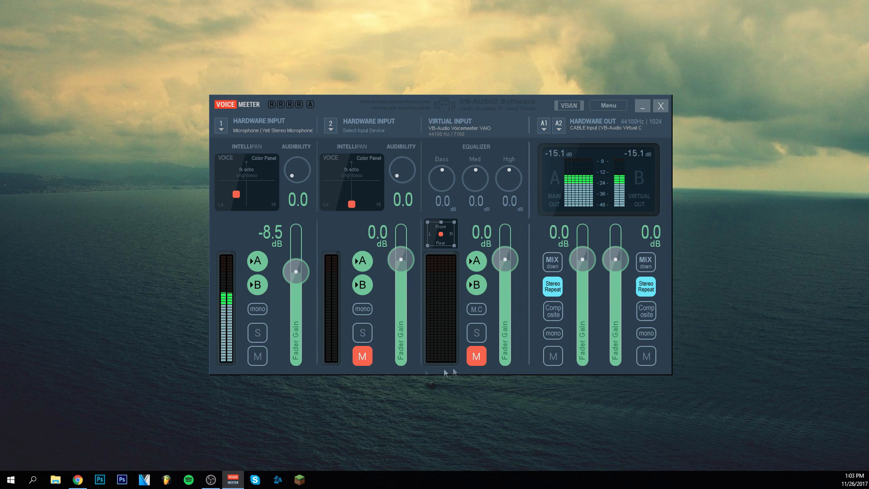
pyautogui.moveTo(345, 289)
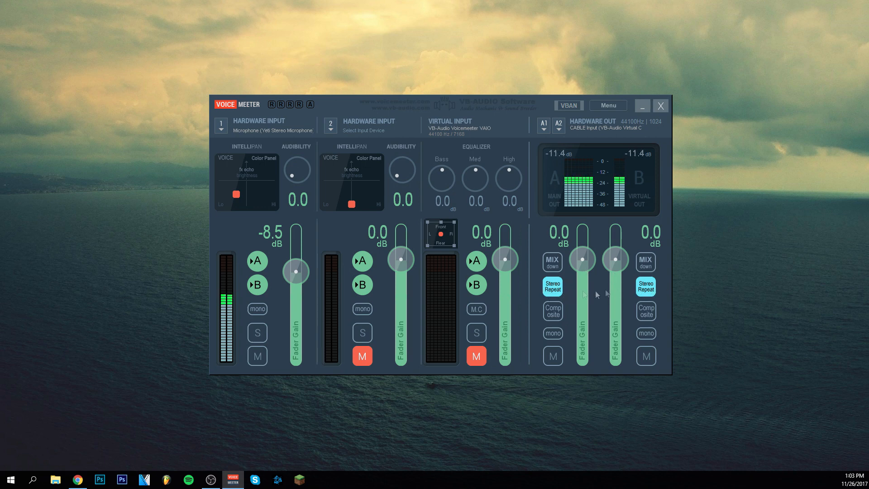
pyautogui.moveTo(578, 133)
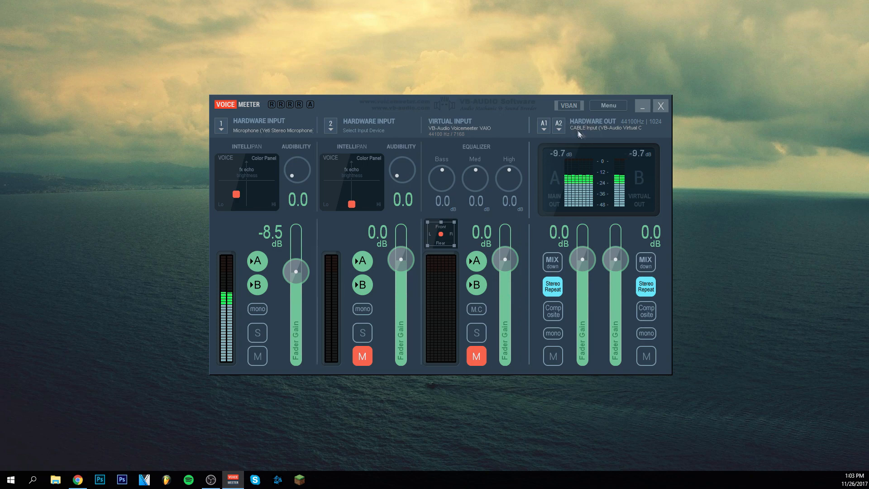
# Set A1 Hardware Out to MME: CABLE Input (VB-Audio Virtual Cable) and reopen the device list.
pyautogui.click(543, 124)
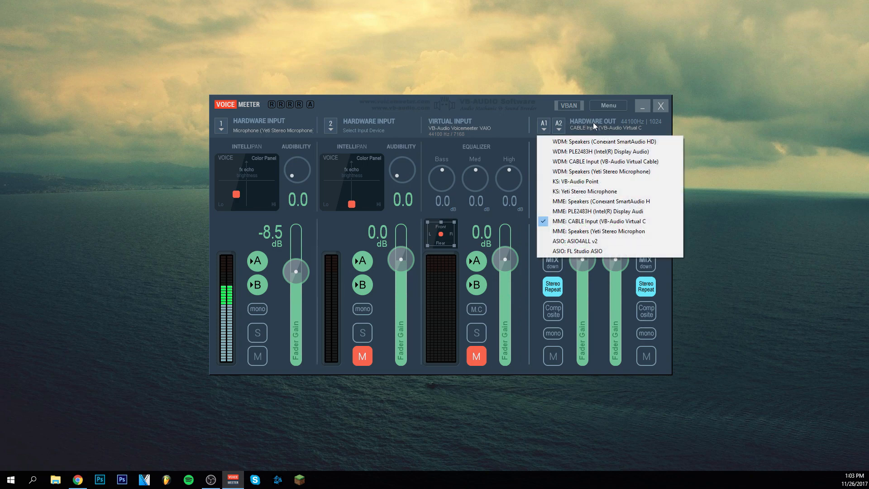
pyautogui.moveTo(599, 221)
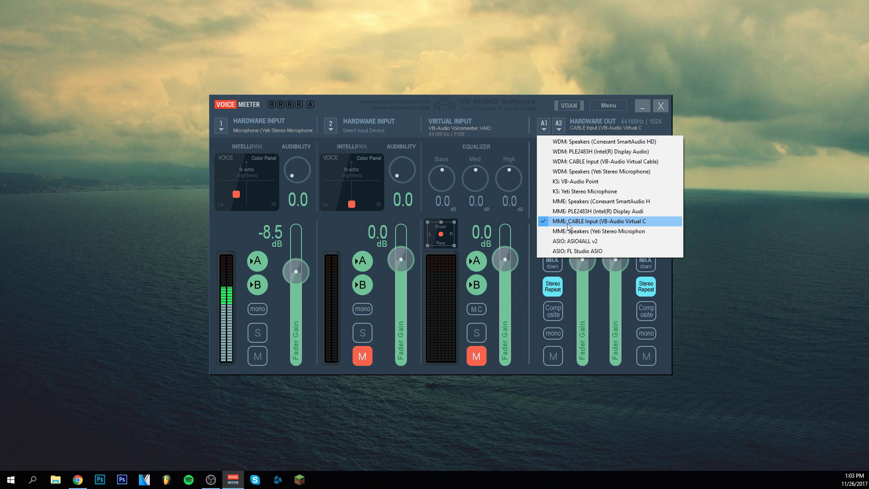
pyautogui.moveTo(581, 228)
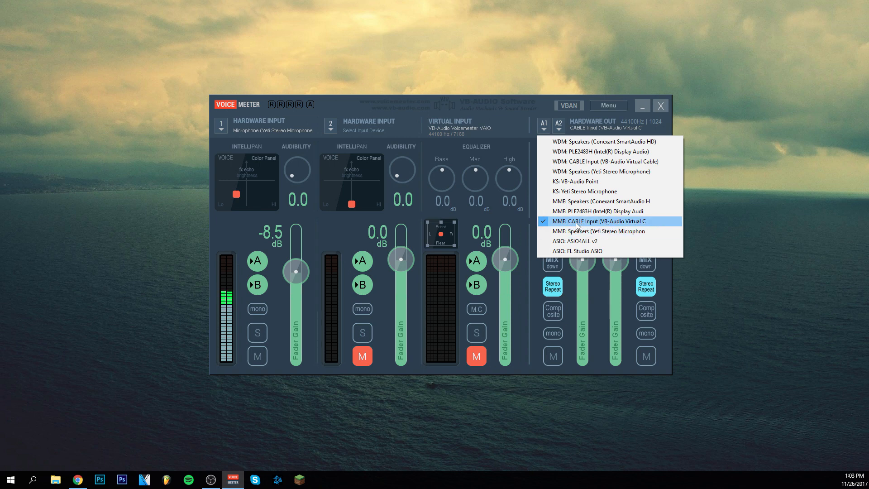
pyautogui.moveTo(582, 201)
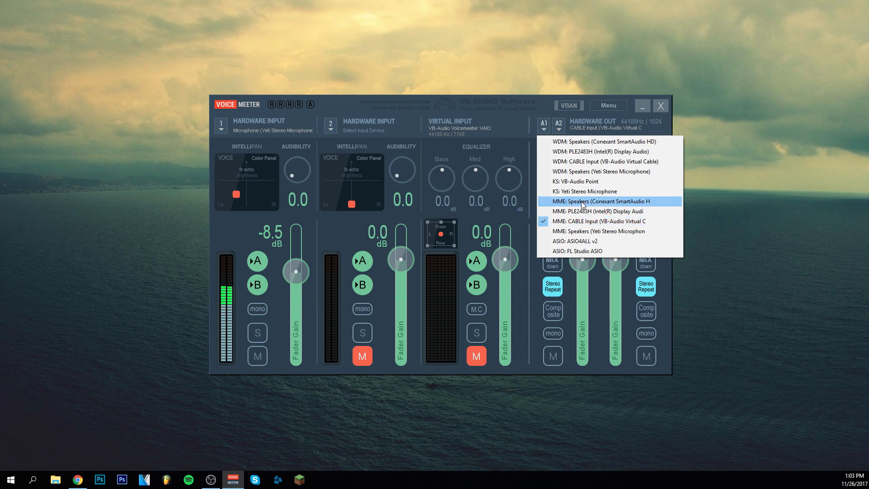
pyautogui.moveTo(587, 231)
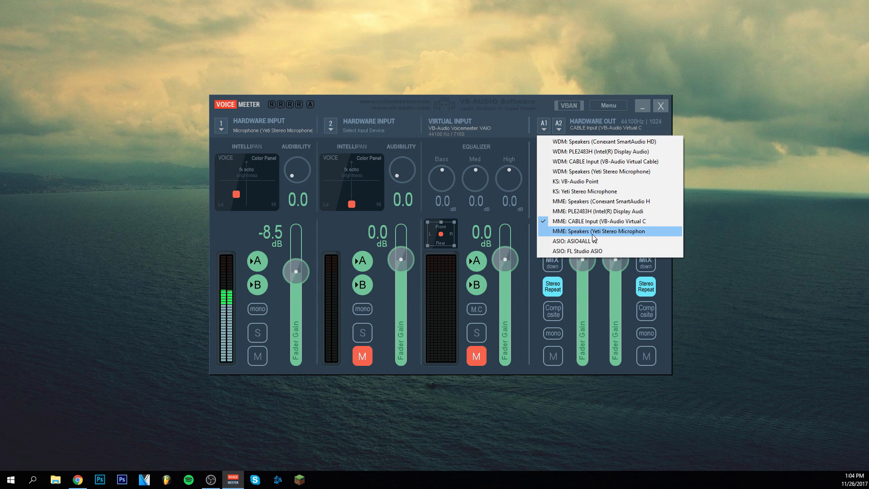
pyautogui.moveTo(593, 221)
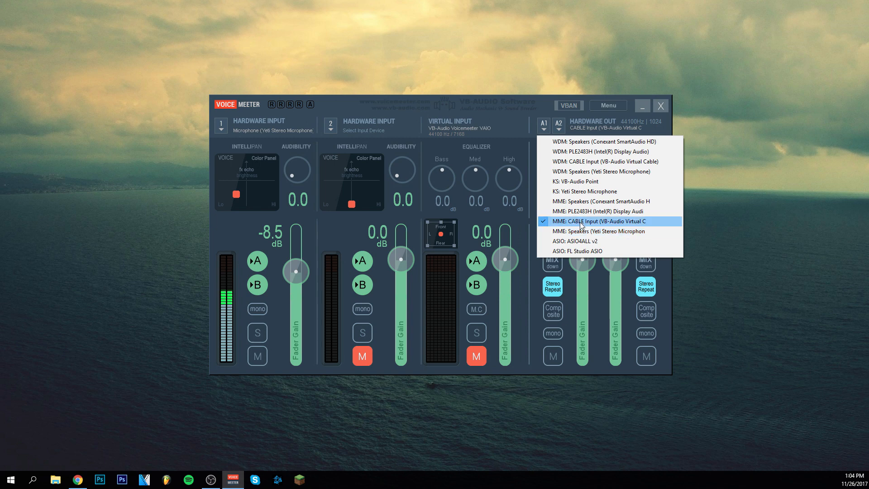
pyautogui.moveTo(599, 231)
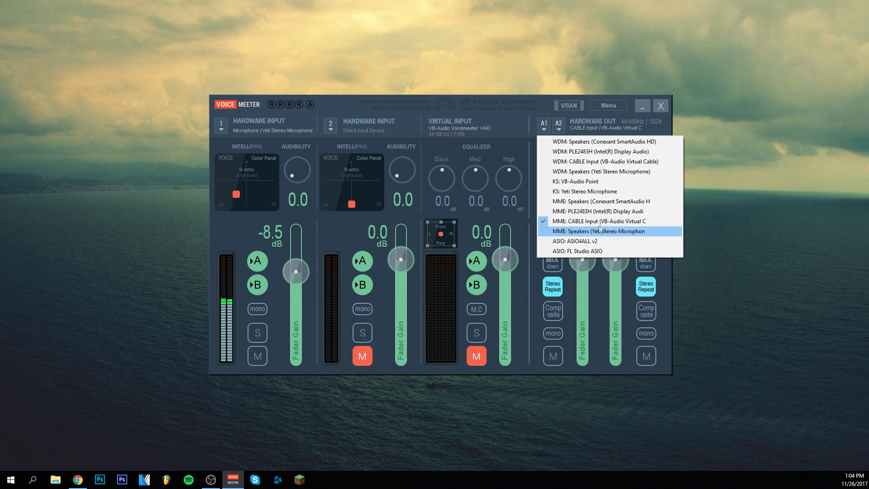
pyautogui.moveTo(601, 222)
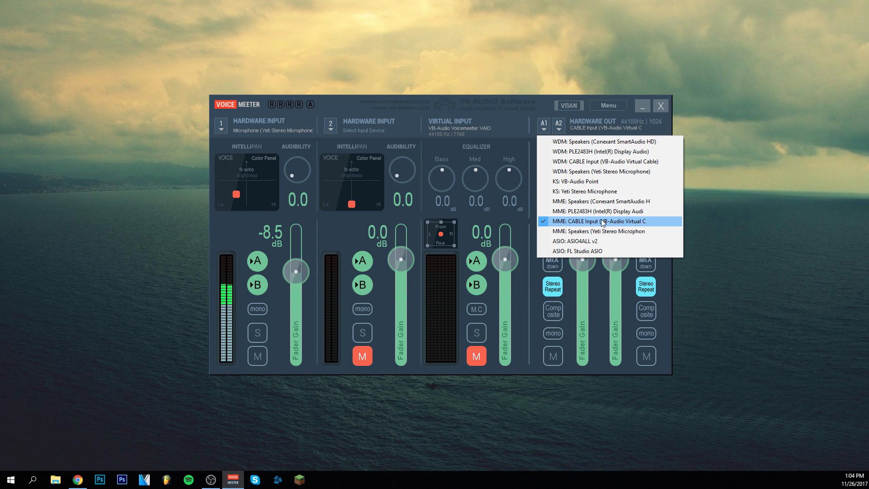
pyautogui.moveTo(603, 223)
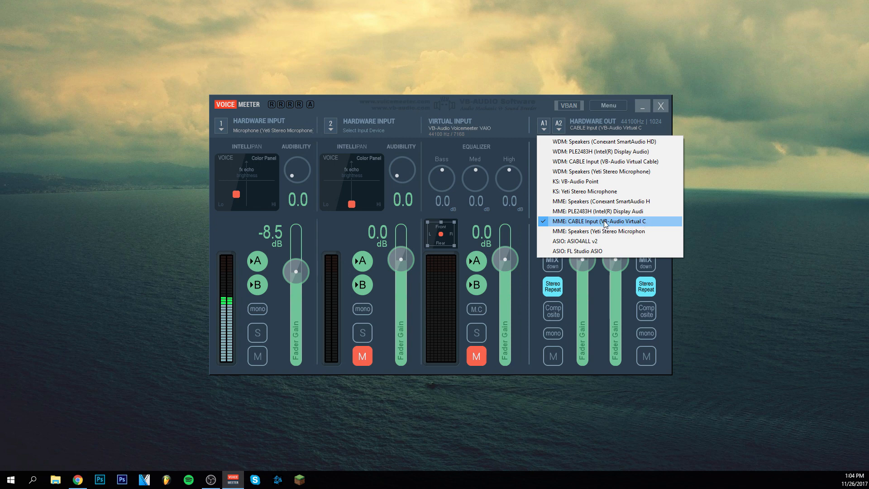
pyautogui.click(598, 222)
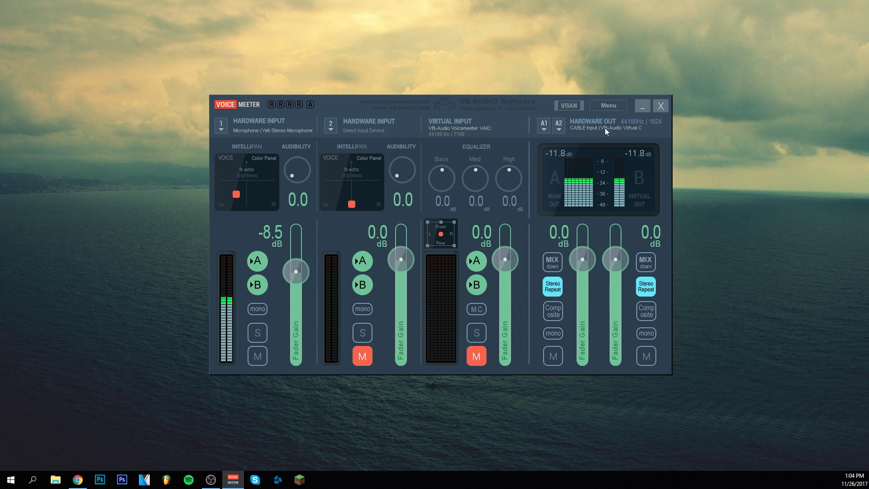
pyautogui.click(542, 123)
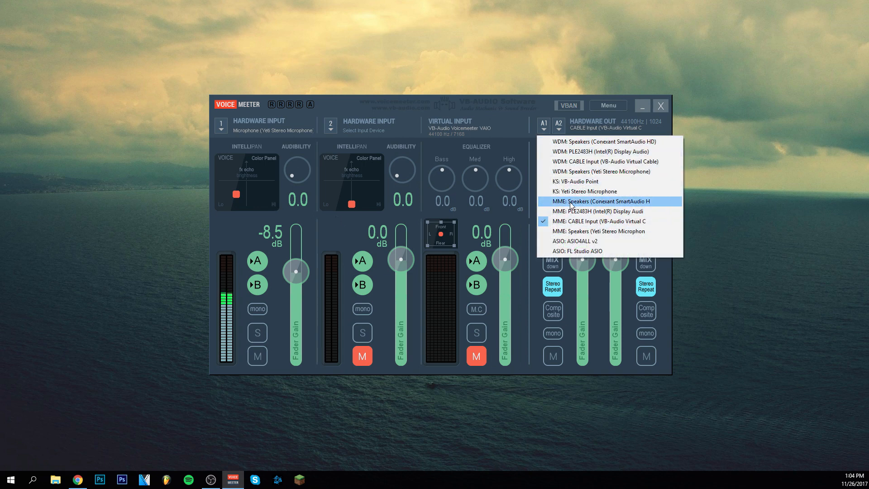
# Select MME: Speakers (Conexant SmartAudio HD) as the A1 hardware output.
pyautogui.click(598, 200)
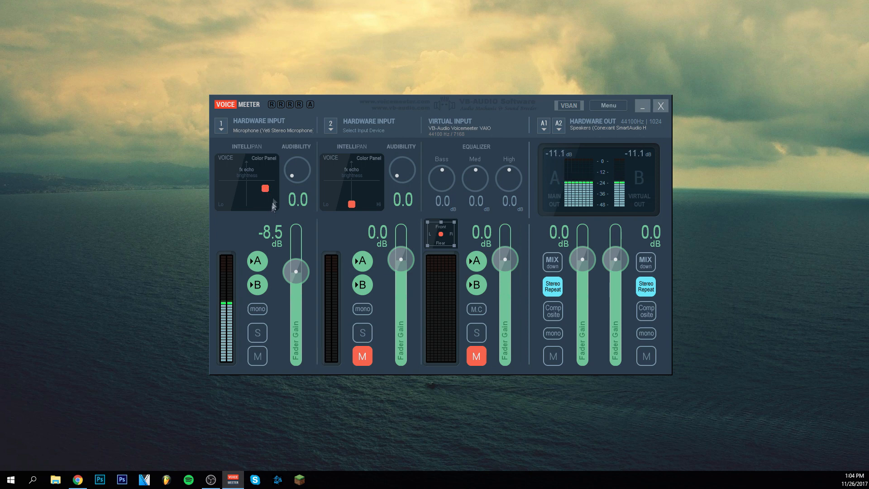
pyautogui.moveTo(266, 180)
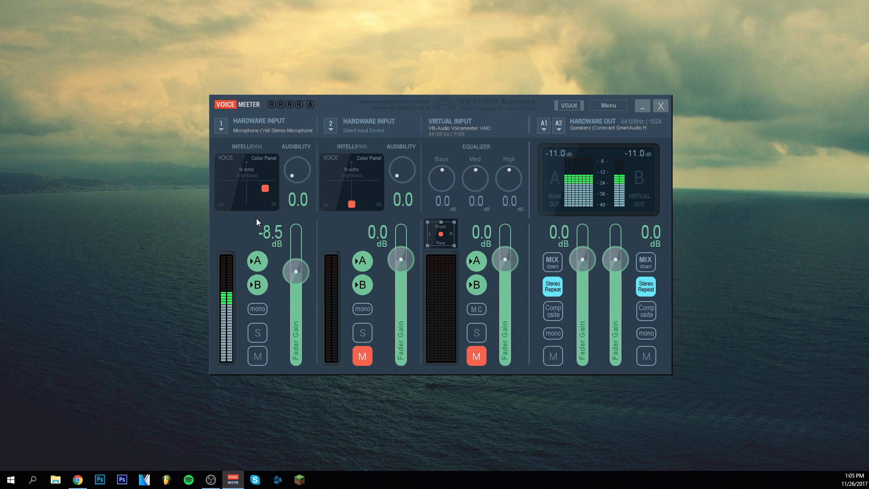
# Move input 1's Intellipan voice dot right, then left, settling it near the lower left of the pad.
pyautogui.moveTo(265, 188); pyautogui.dragTo(242, 185)
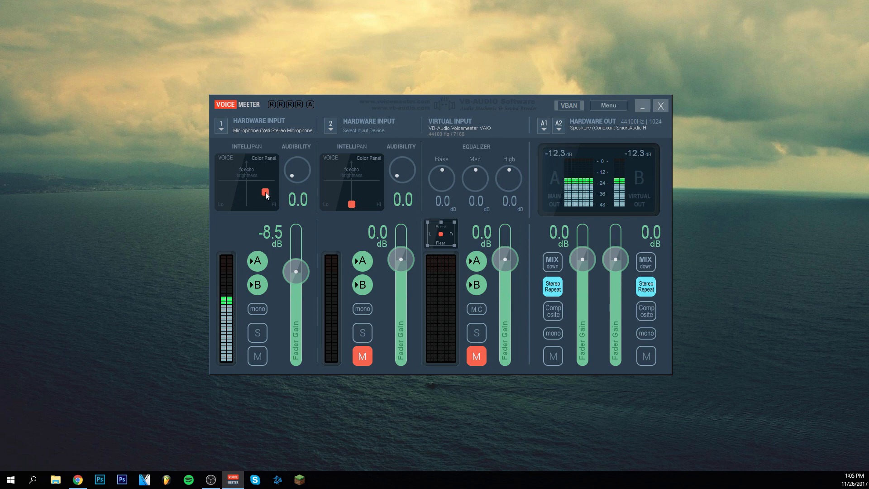
pyautogui.moveTo(265, 193); pyautogui.dragTo(262, 172)
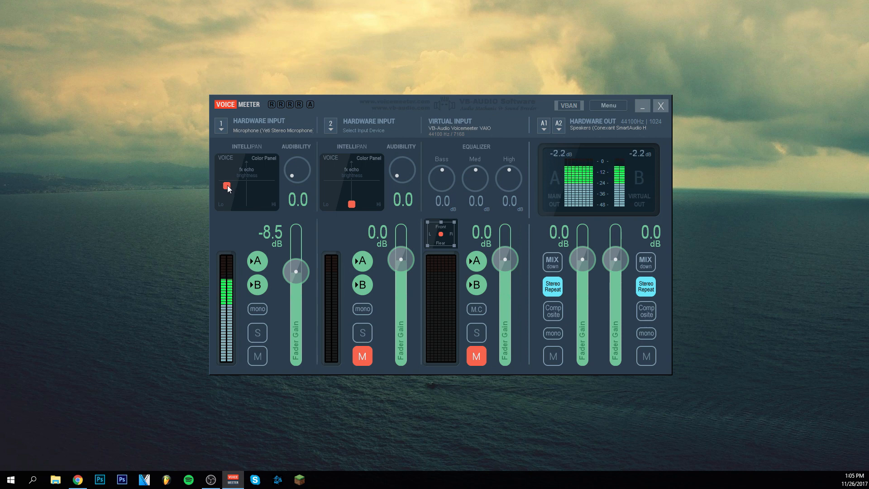
pyautogui.moveTo(225, 185); pyautogui.dragTo(233, 195)
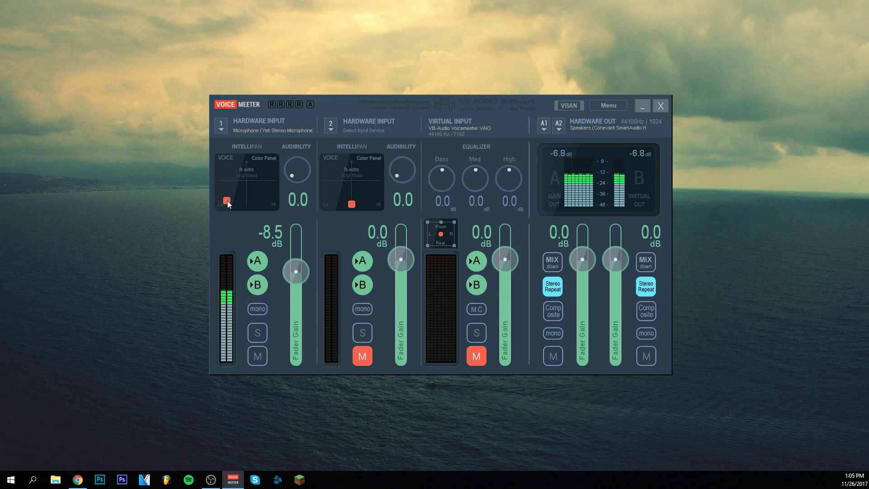
pyautogui.moveTo(227, 201); pyautogui.dragTo(235, 201)
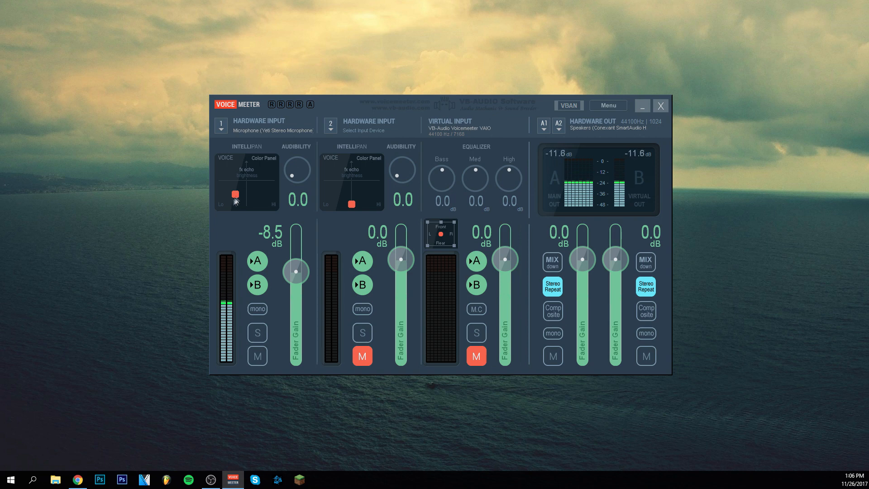
pyautogui.moveTo(408, 235)
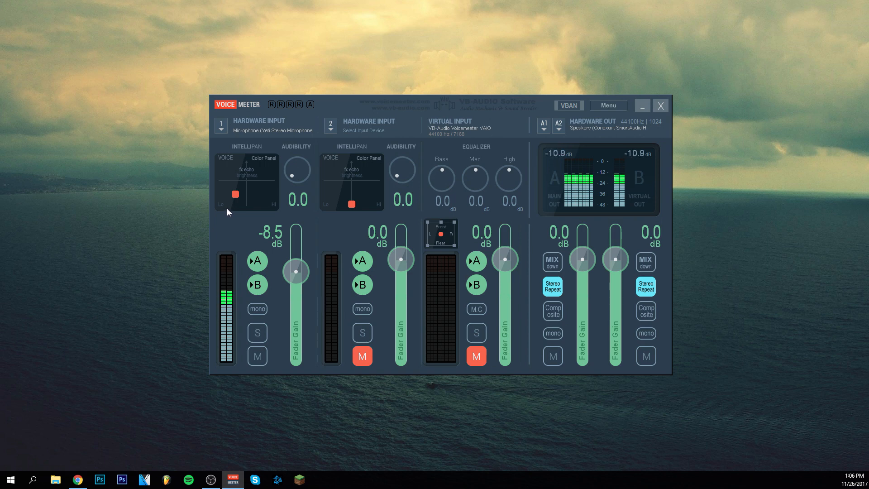
pyautogui.moveTo(226, 240)
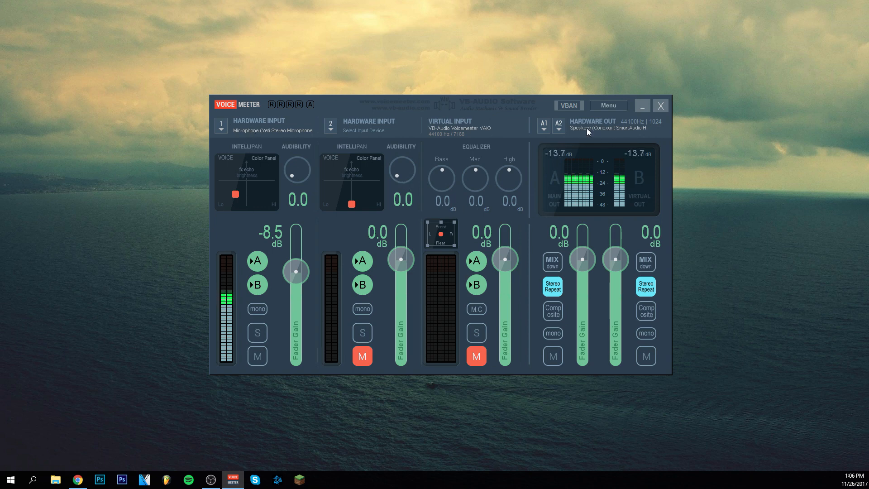
# Switch A1 Hardware Out from the Conexant speakers back to MME: CABLE Input (VB-Audio Virtual Cable).
pyautogui.click(605, 125)
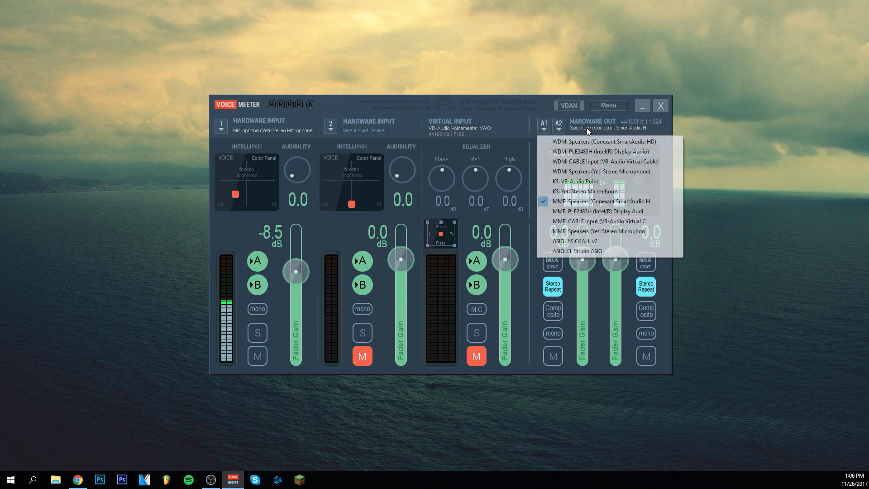
pyautogui.click(604, 200)
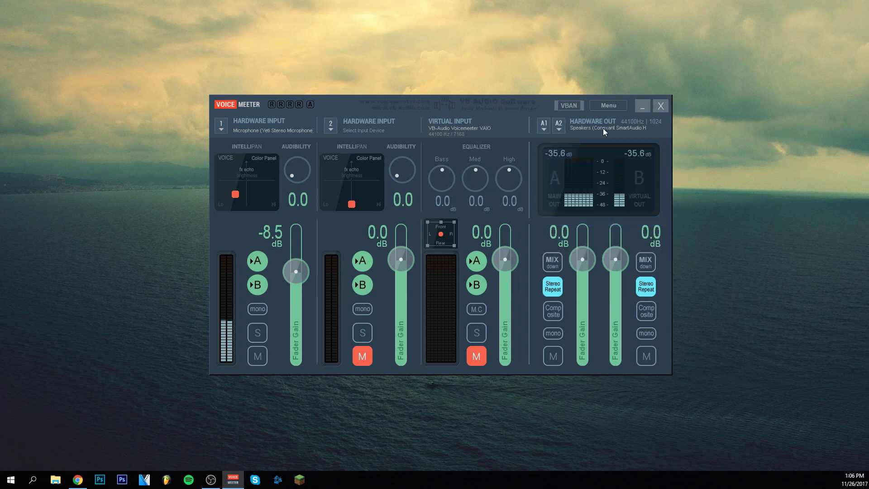
pyautogui.click(607, 127)
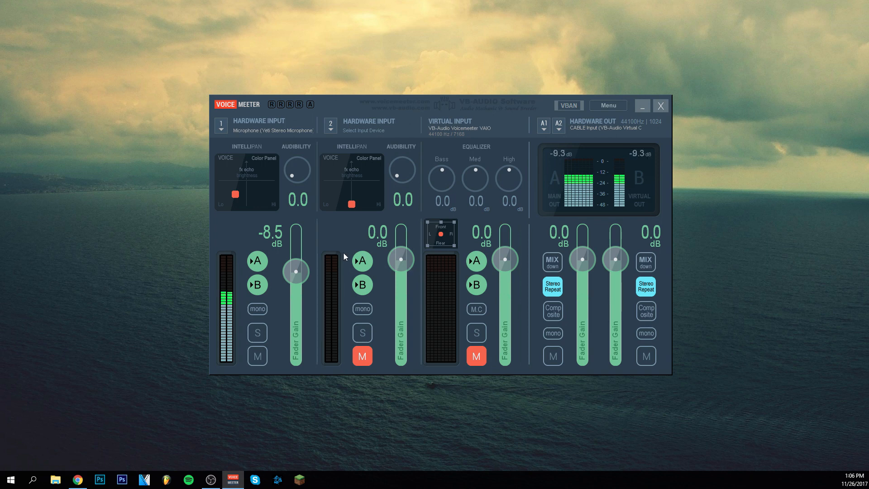
pyautogui.moveTo(607, 187)
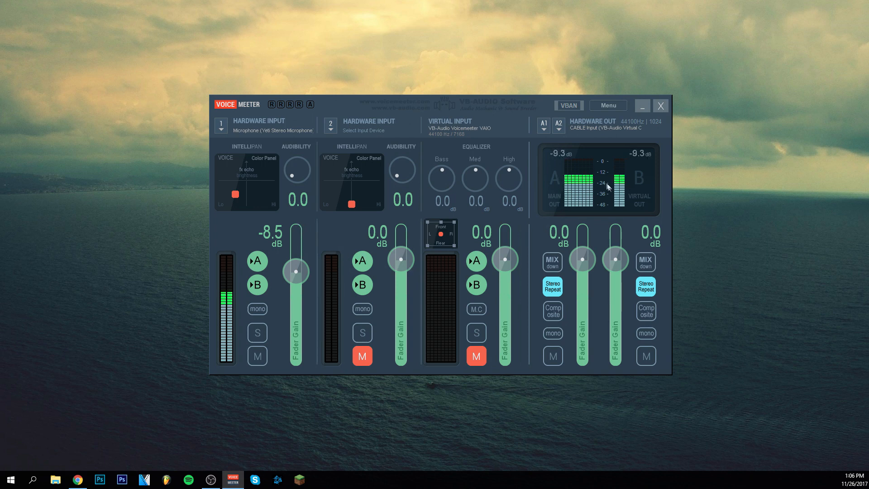
pyautogui.click(543, 124)
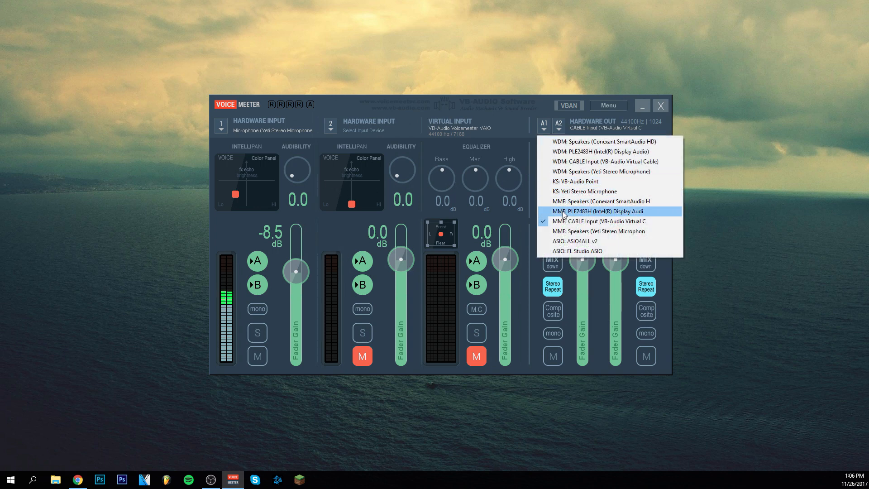
pyautogui.moveTo(599, 222)
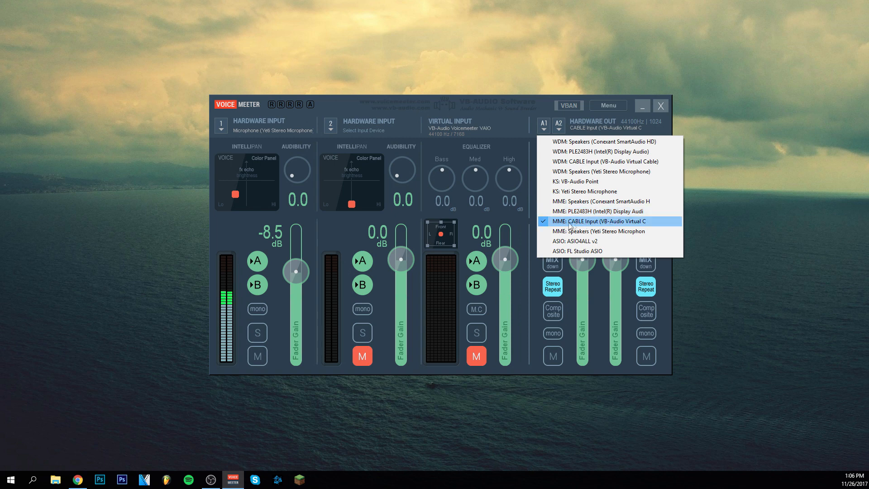
pyautogui.click(598, 221)
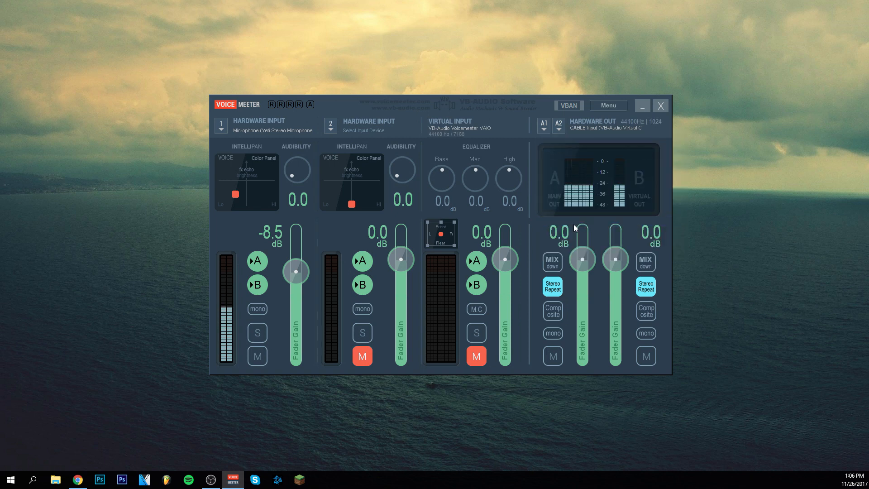
pyautogui.moveTo(415, 251)
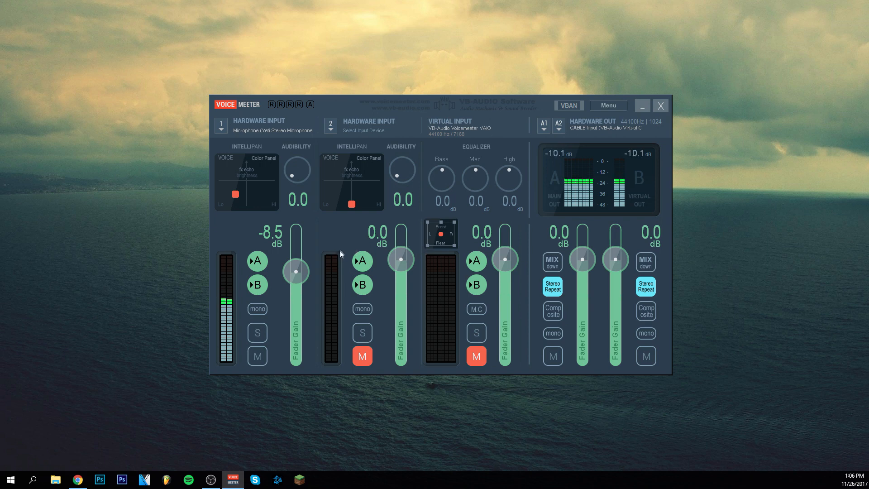
pyautogui.moveTo(348, 236)
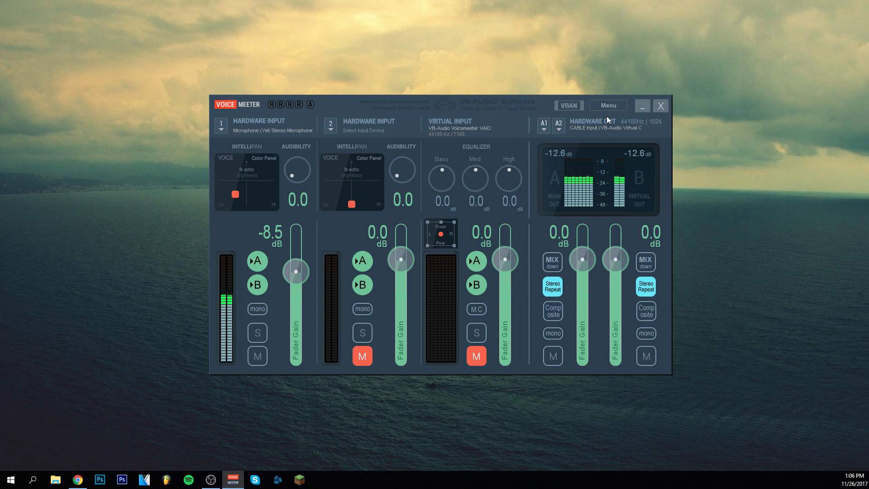
pyautogui.click(543, 124)
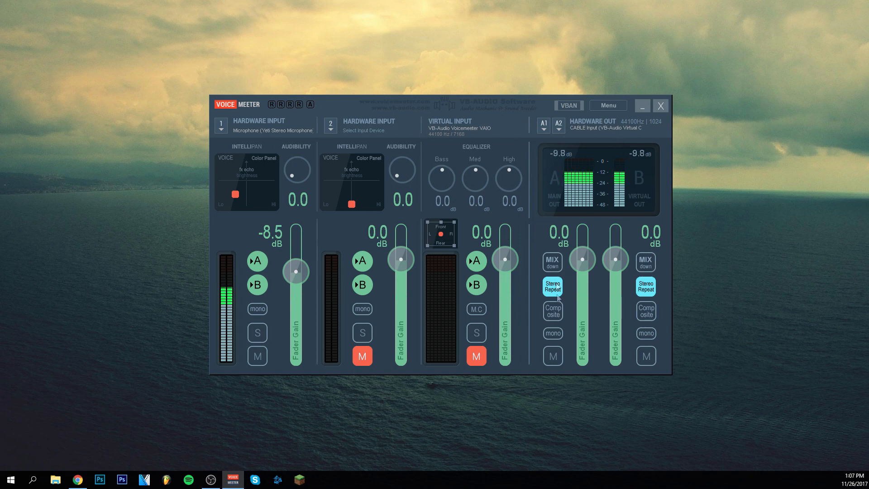
# Save the mixer settings via Menu > Save Settings as an .xml file in the Voicemeeter folder.
pyautogui.click(607, 106)
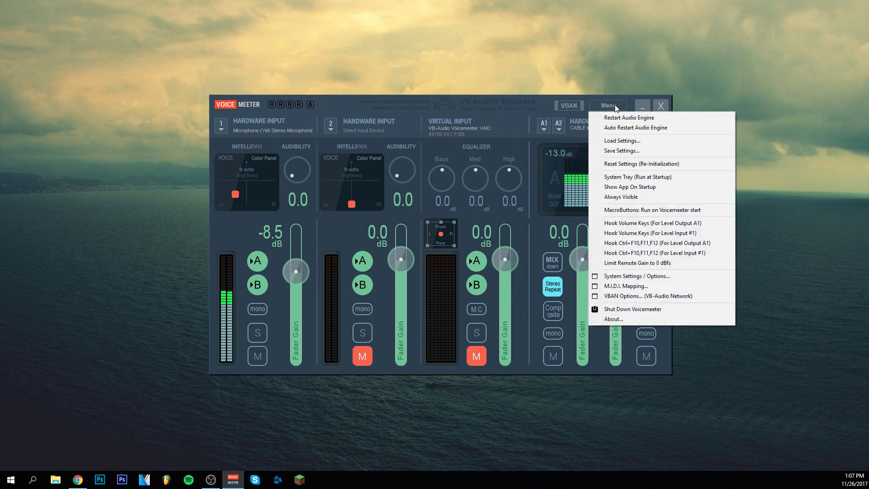
pyautogui.click(622, 151)
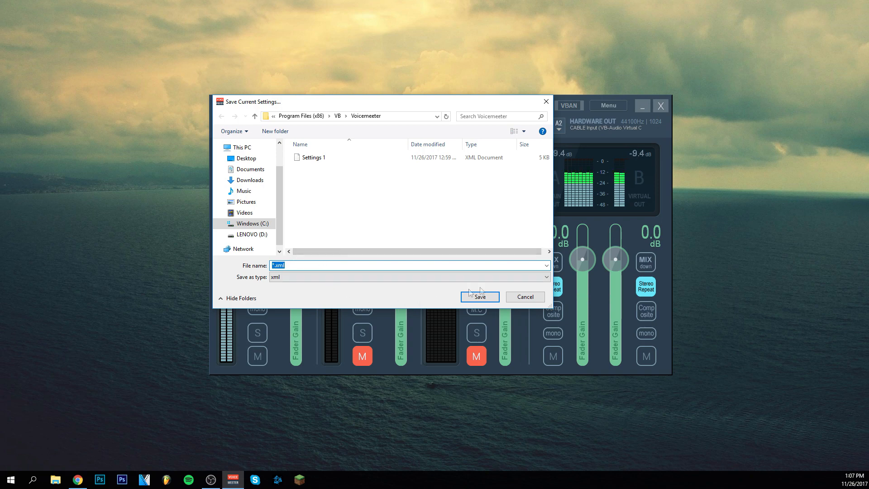
pyautogui.click(479, 297)
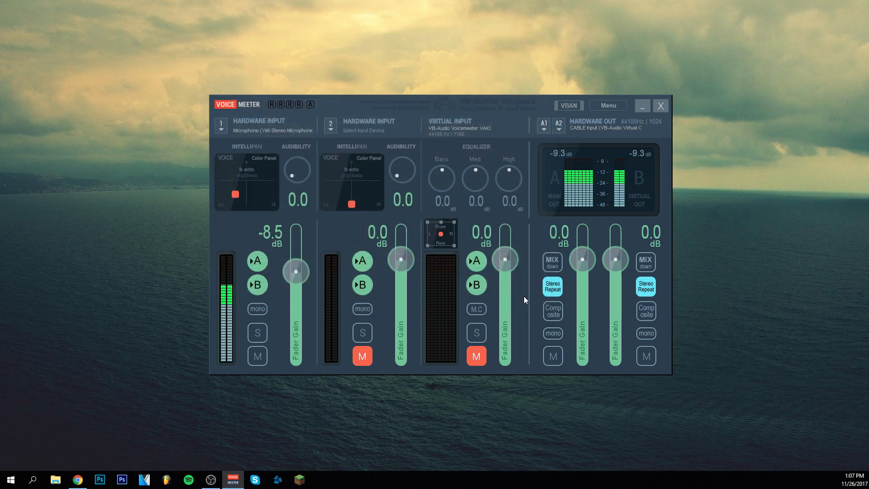